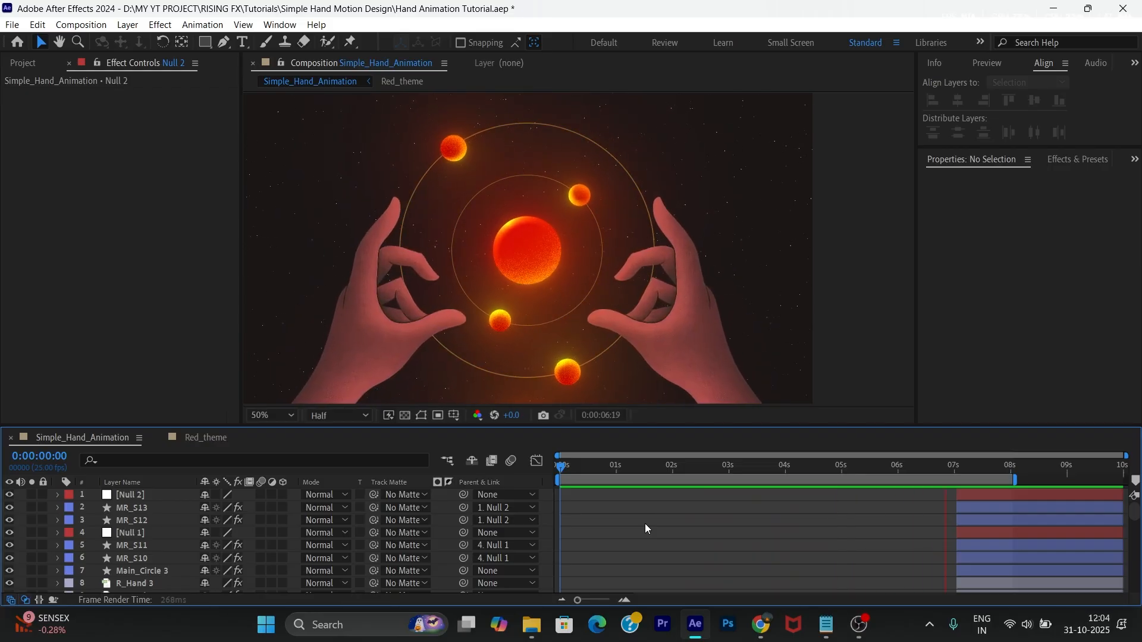
# Step: Ask ChatGPT to extract the reference hand as a PNG, then insist it be purple
pyautogui.click(760, 623)
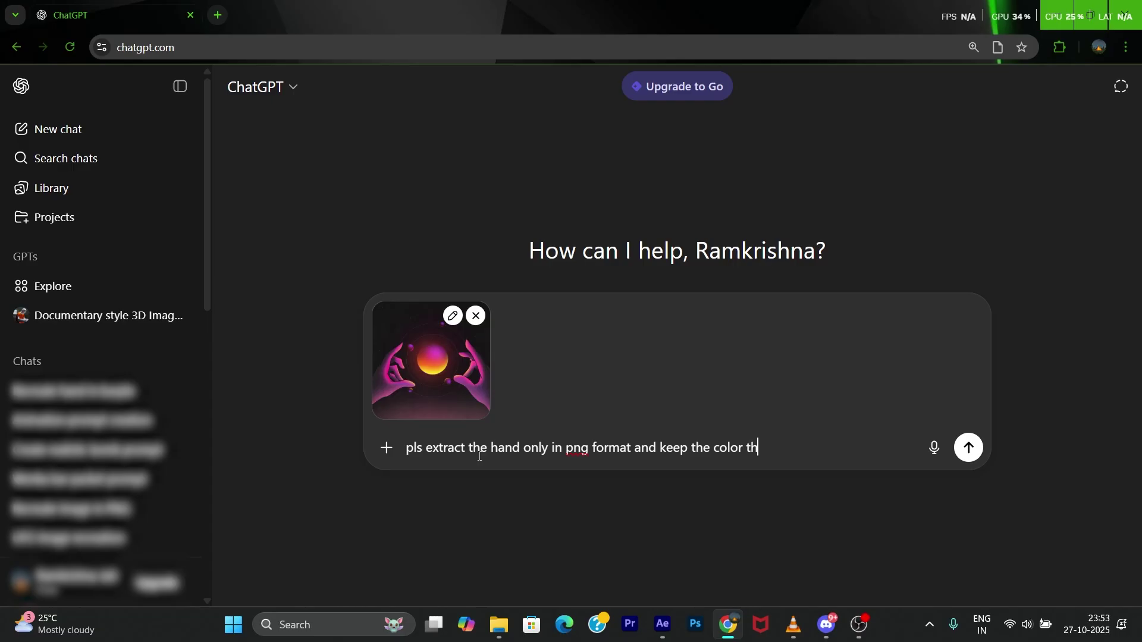
pyautogui.click(967, 447)
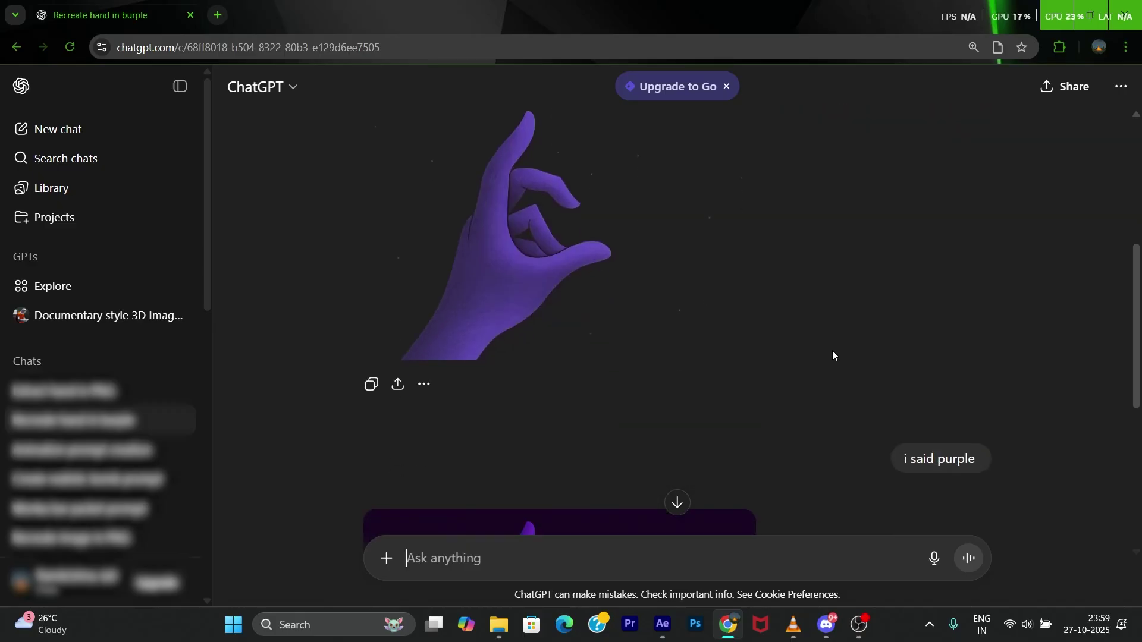
pyautogui.click(662, 625)
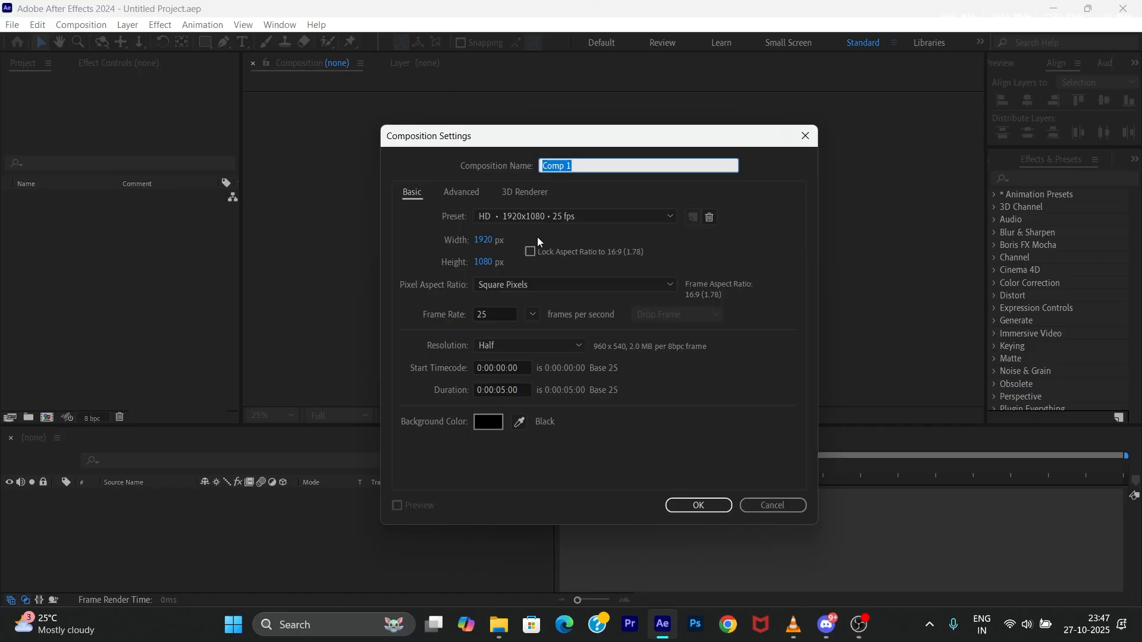
# Step: Name the new 1920x1080, 25 fps composition Simple_Hand_Animation
pyautogui.write('Simple_Hand_')
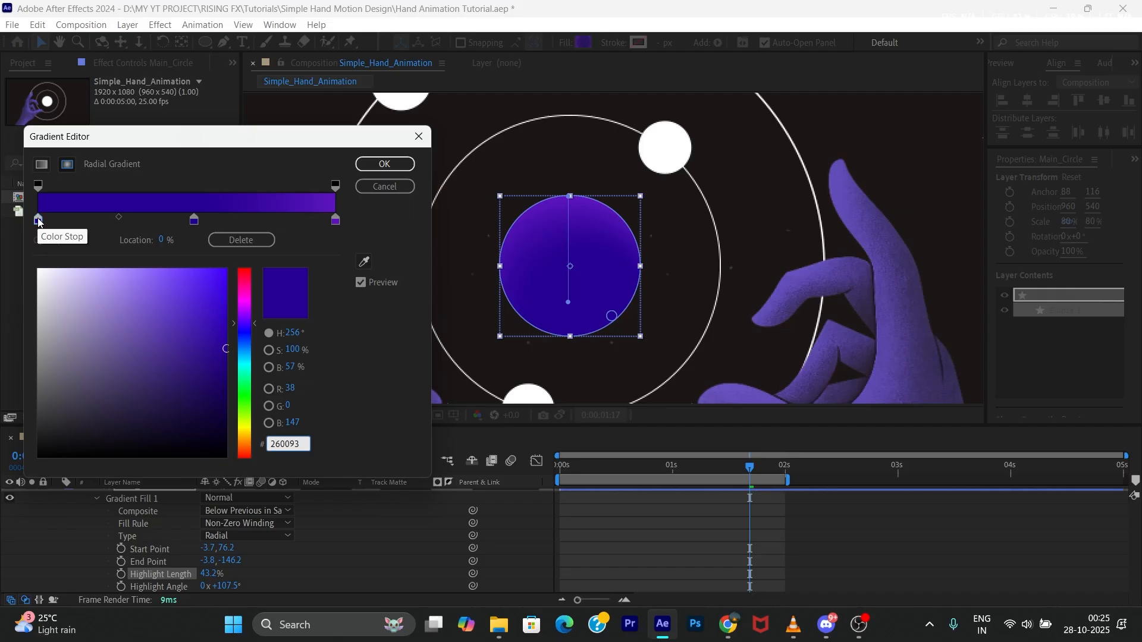
# Step: Set the gradient's bright violet stop to #C143FF on Main_Circle
pyautogui.click(335, 220)
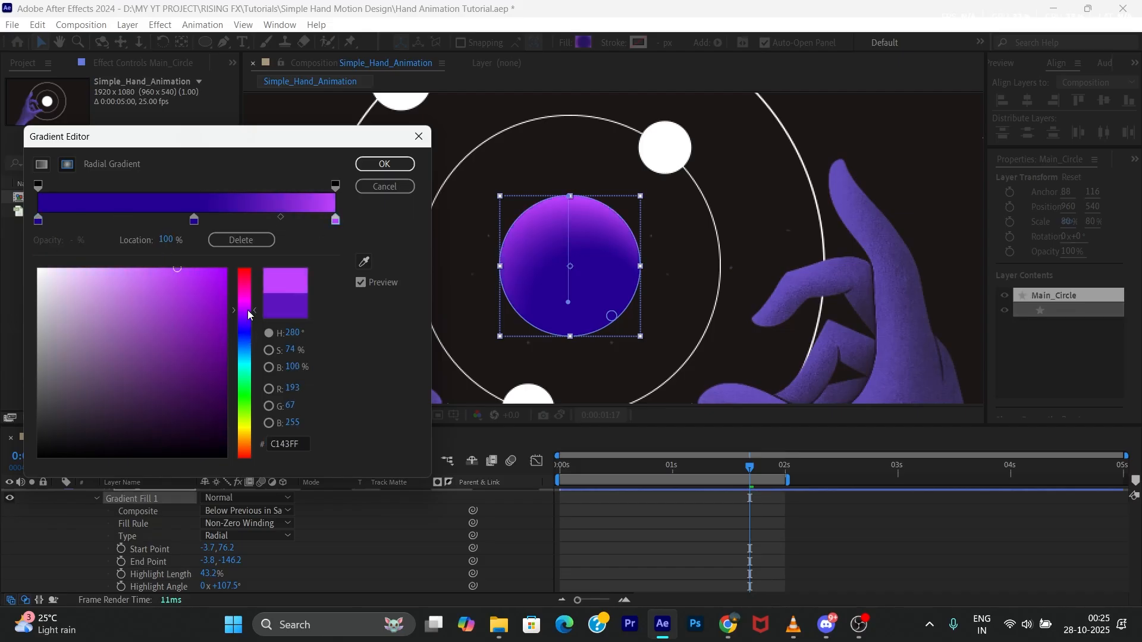
pyautogui.moveTo(335, 220)
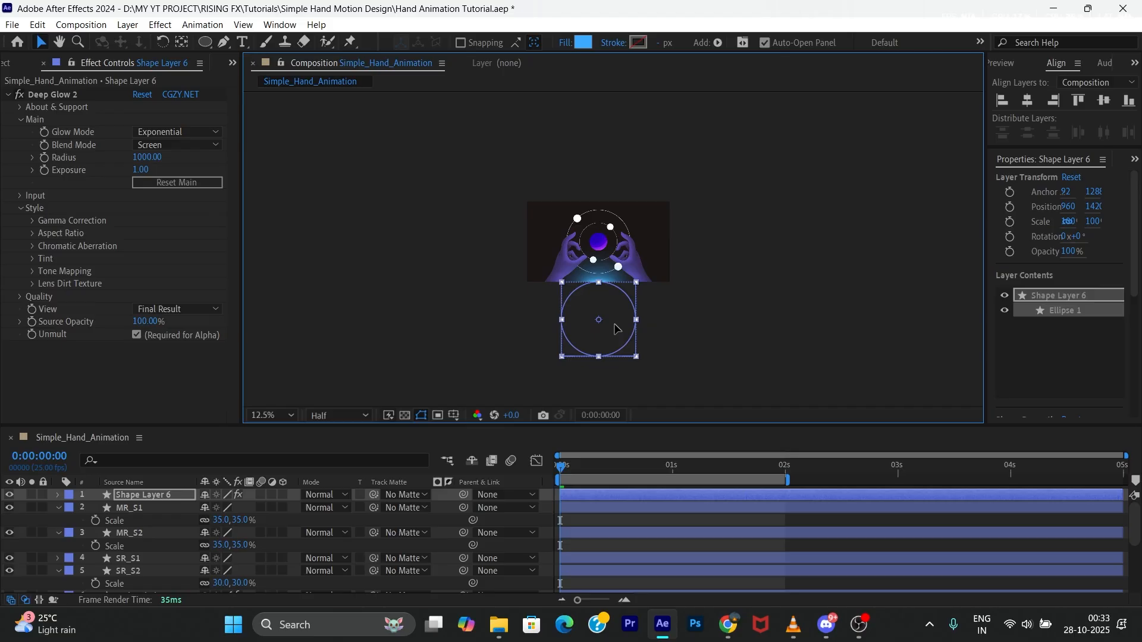
pyautogui.click(288, 415)
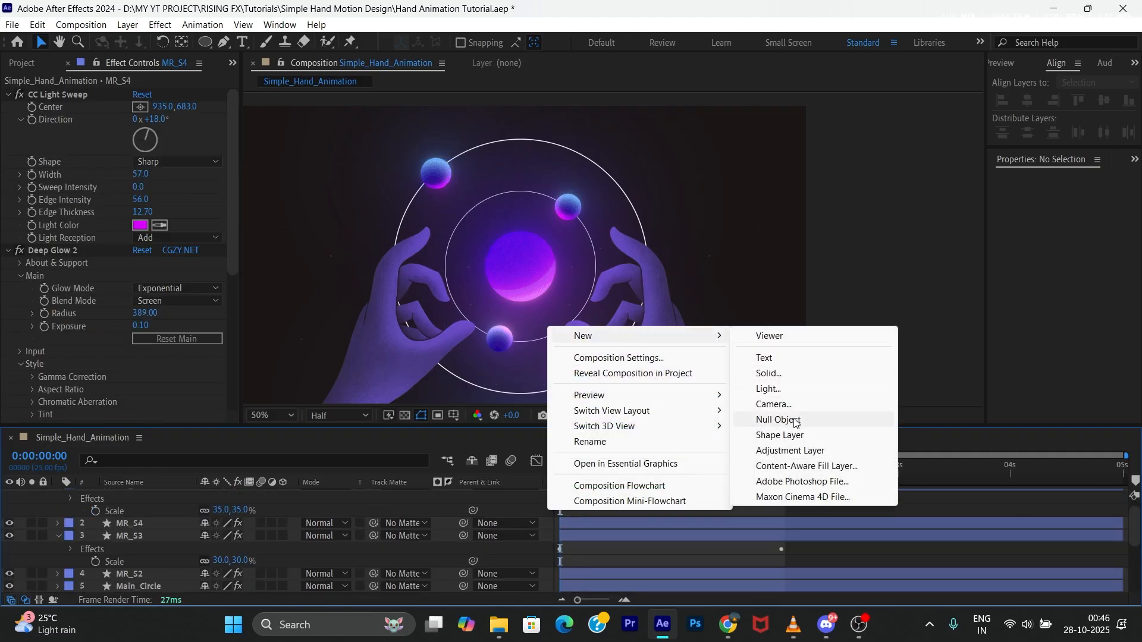
# Step: Add a null object to serve as the orbit parent for the spheres
pyautogui.click(777, 419)
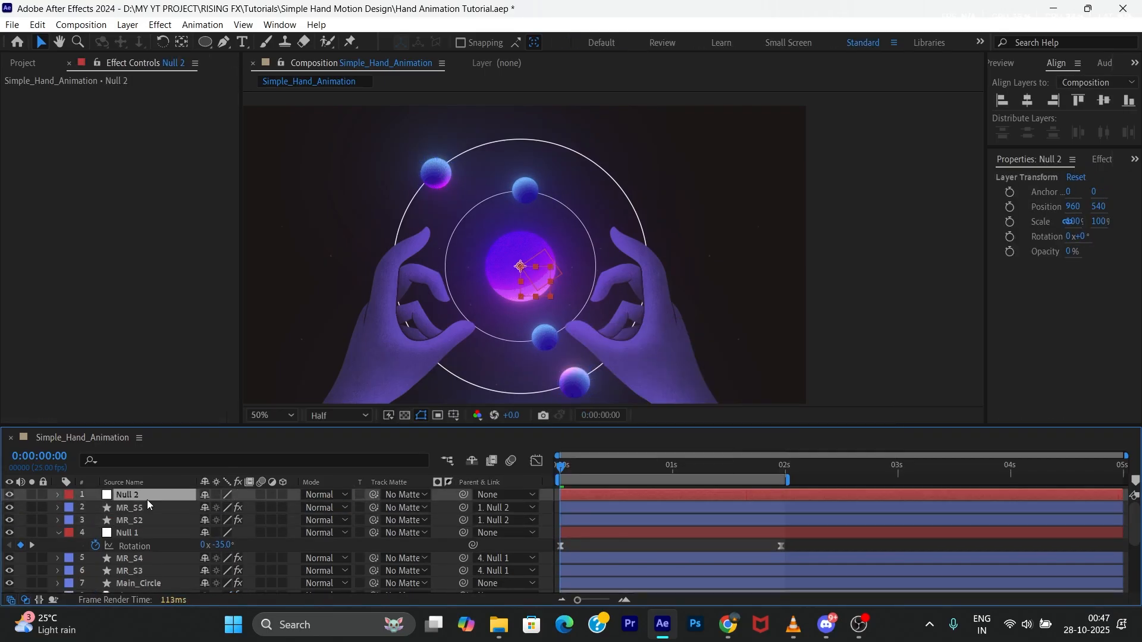
pyautogui.click(671, 466)
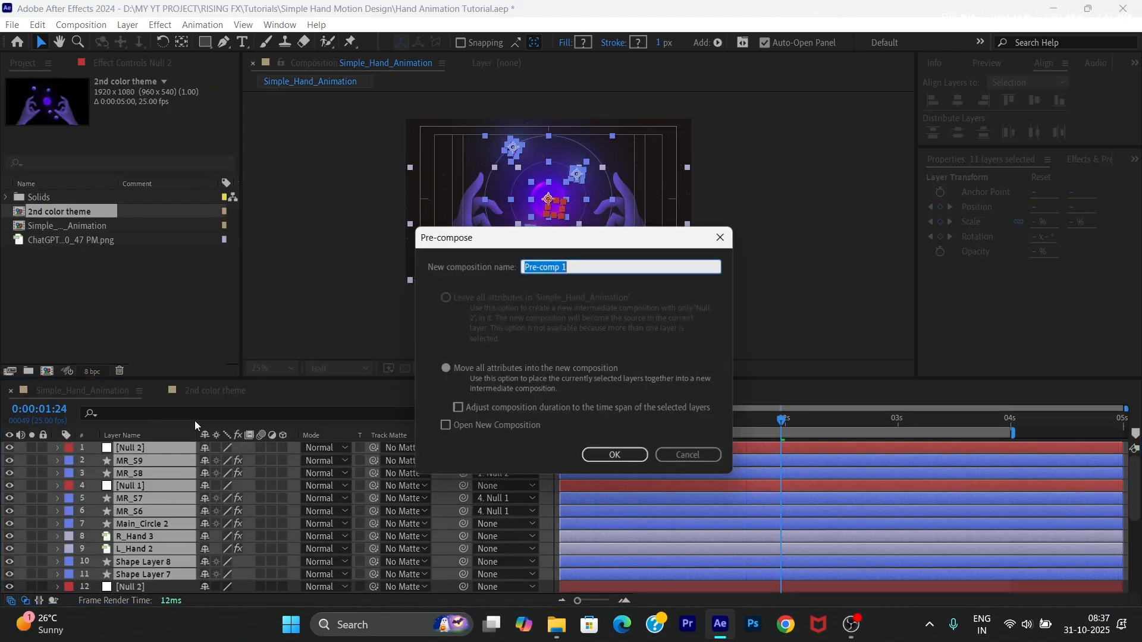
# Step: Pre-compose the selected layers into a precomp named red_theme
pyautogui.write('Red_Te')
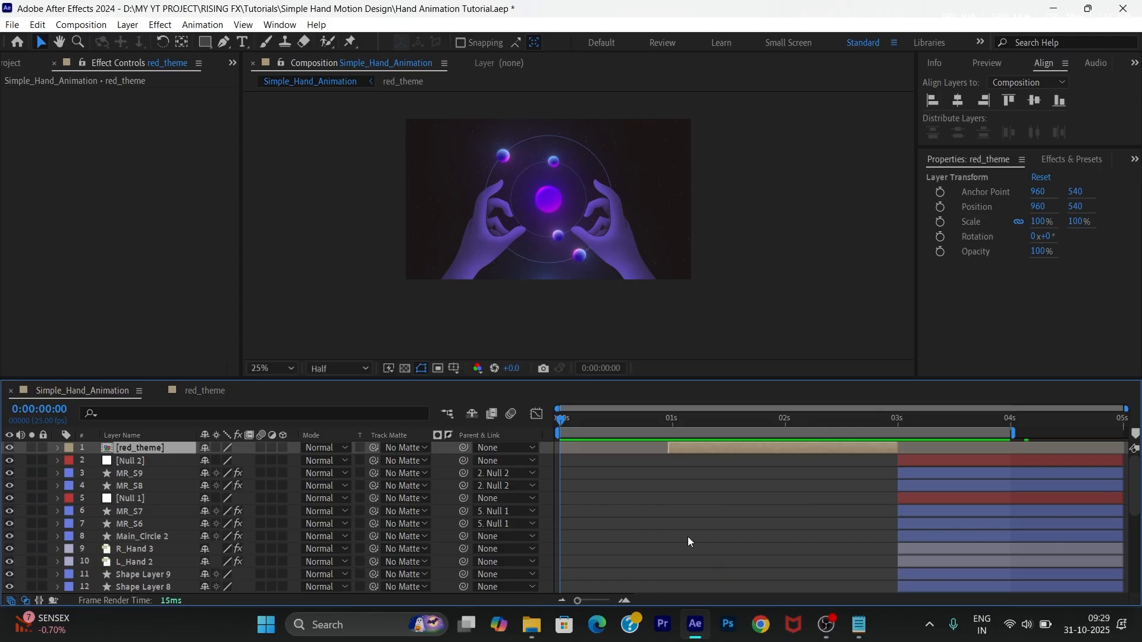
pyautogui.click(780, 417)
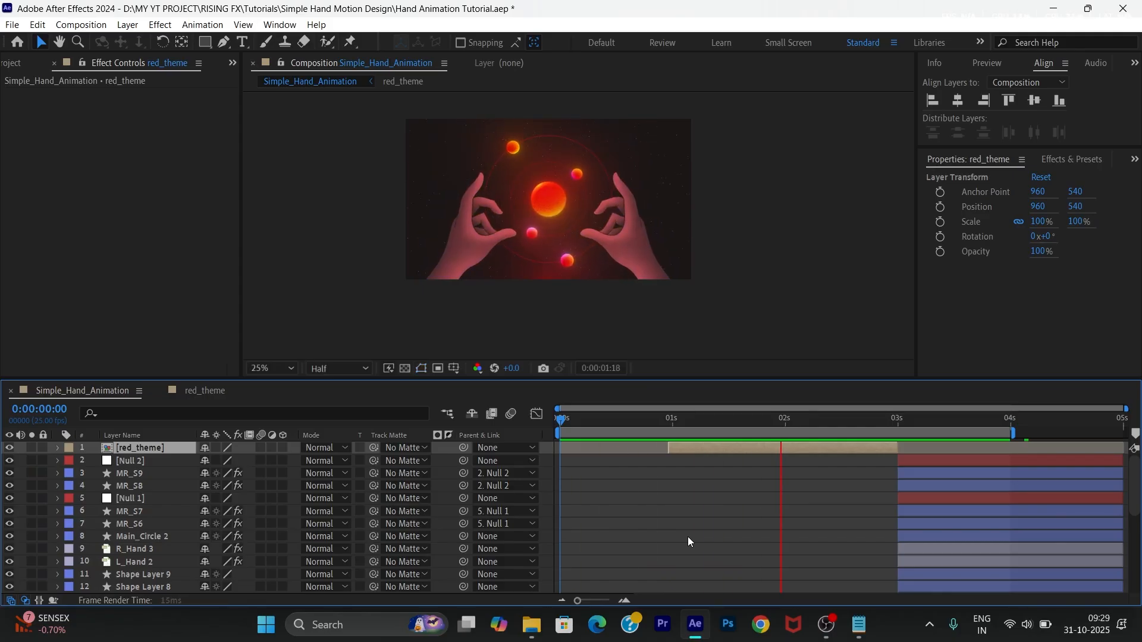